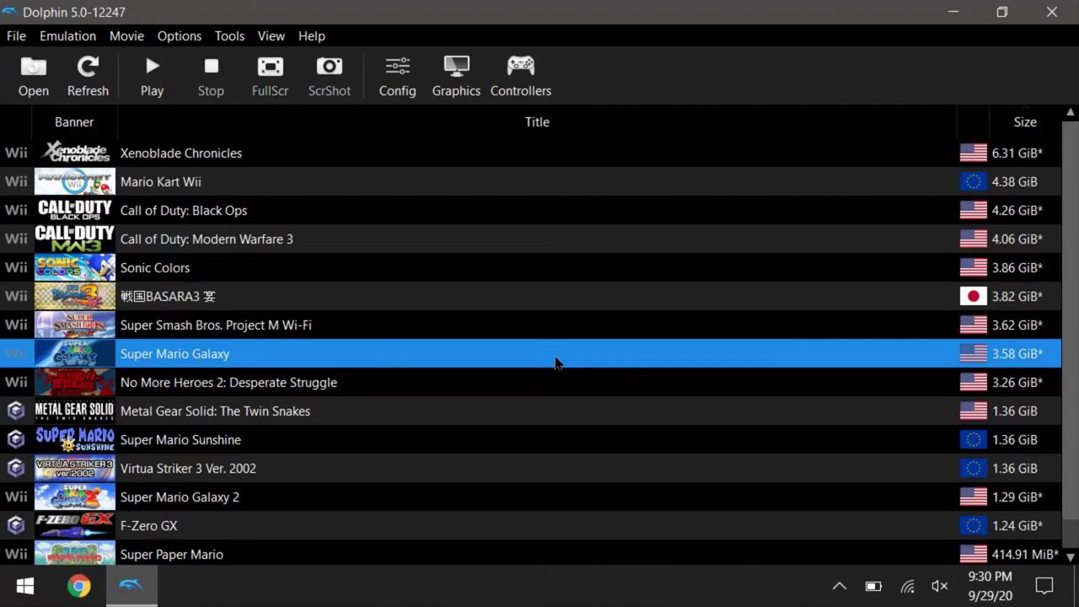
- Bring up the Properties dialog for Super Mario Galaxy from its game-list context menu
right_click(554, 354)
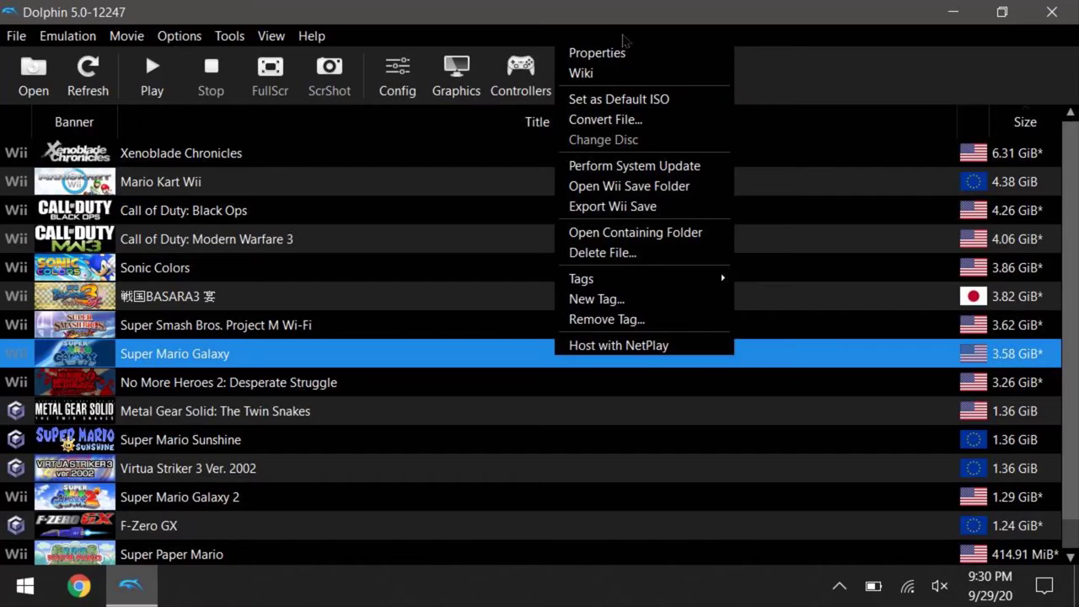
left_click(596, 53)
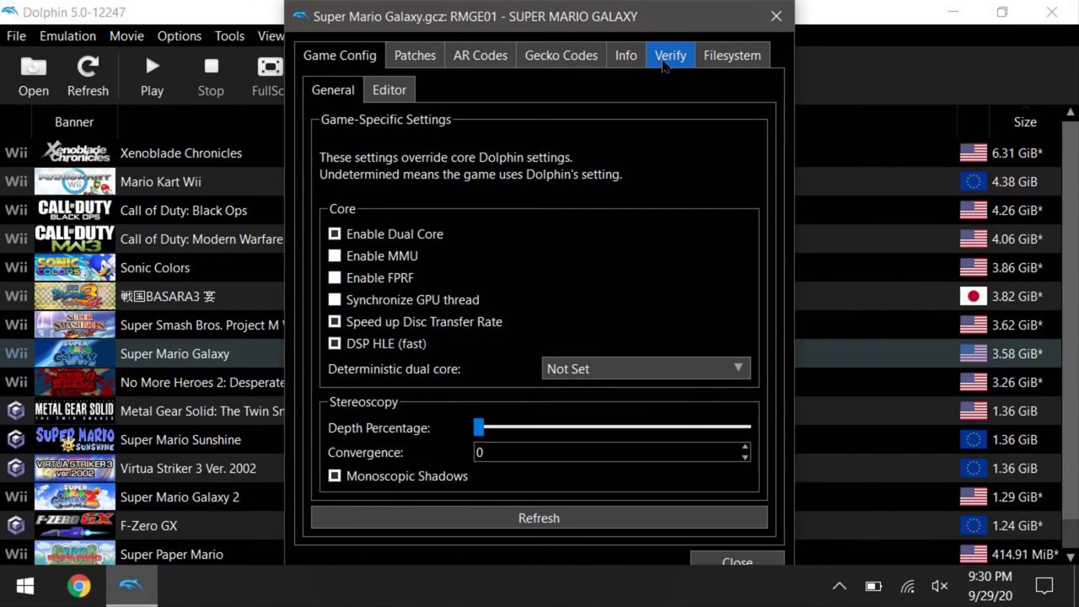
mouse_move(632, 138)
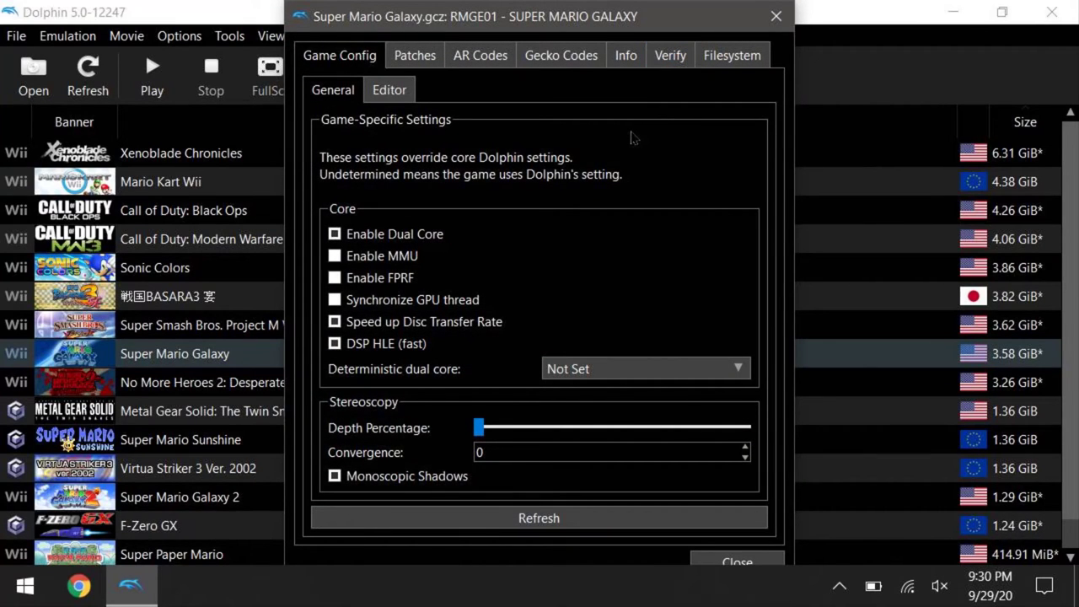
- View the raw RMG.ini/RMGE01.ini text and send the RMGE01.ini user config to an external editor
left_click(388, 89)
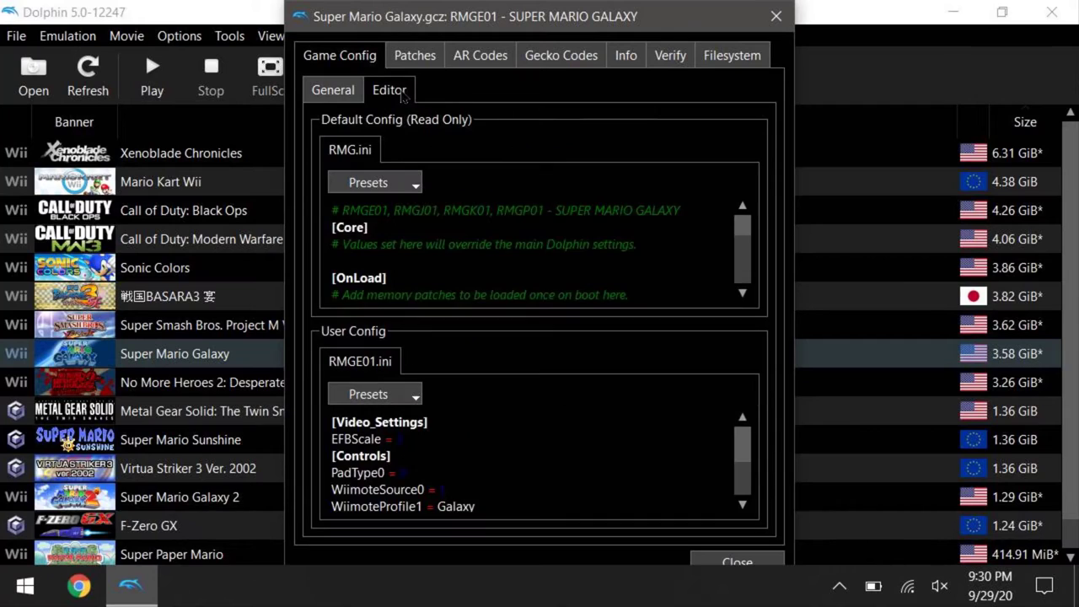
mouse_move(462, 105)
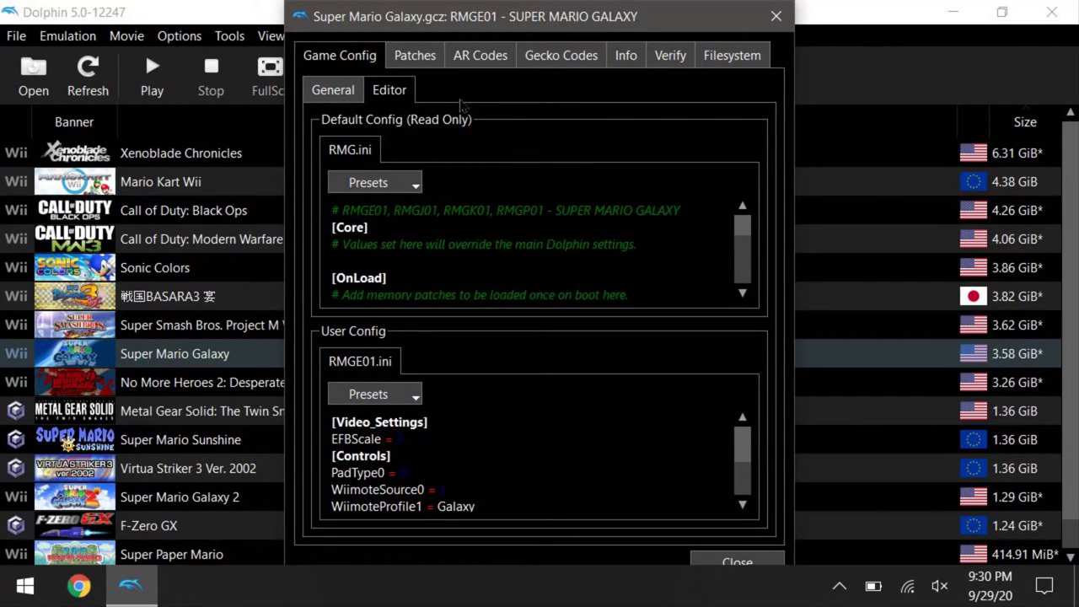
mouse_move(430, 337)
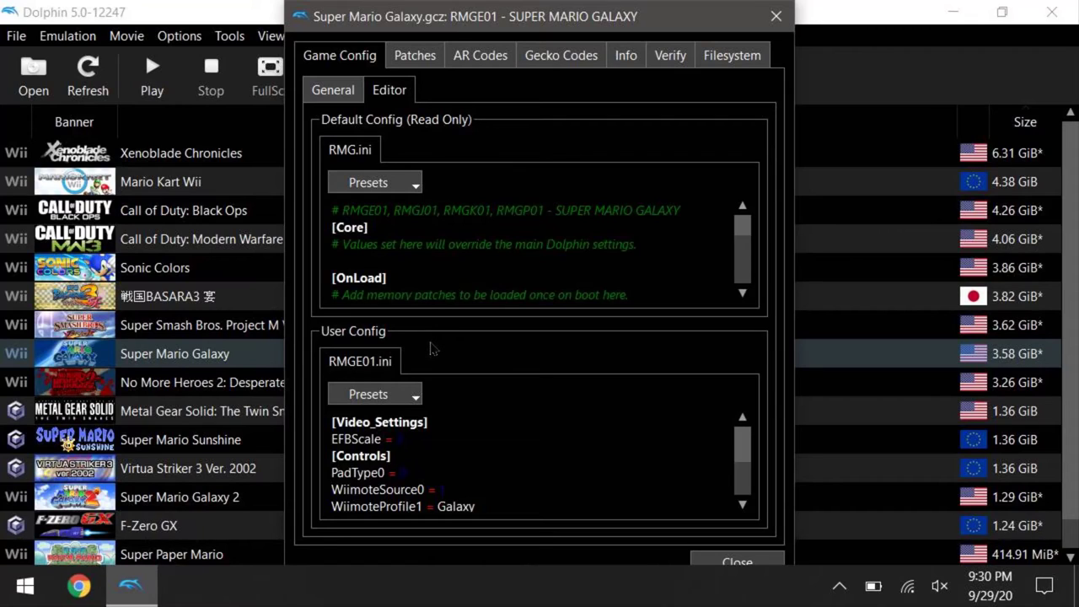
left_click(374, 395)
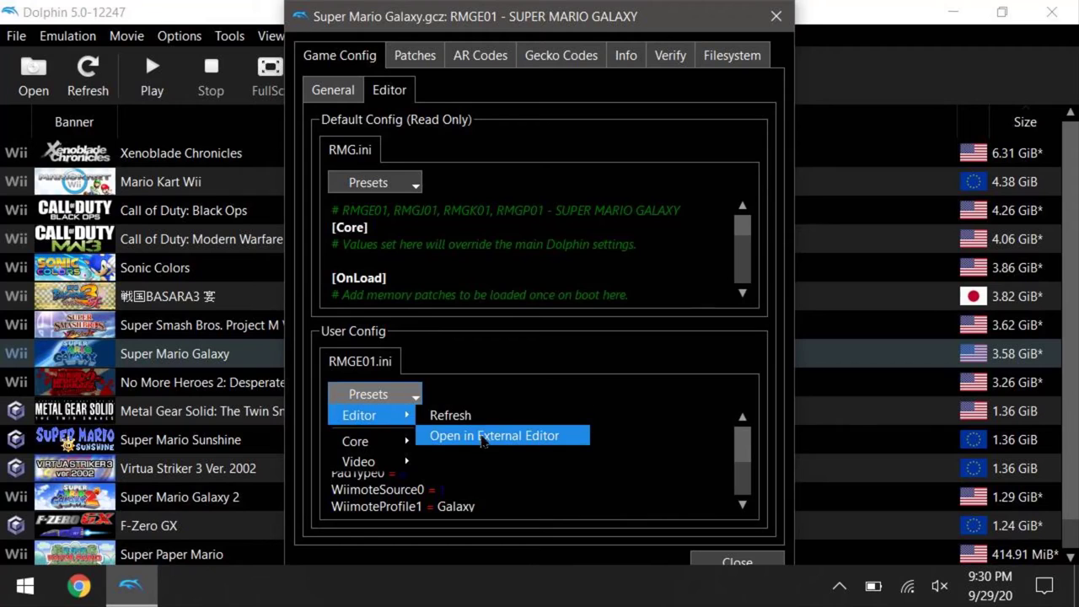
left_click(492, 435)
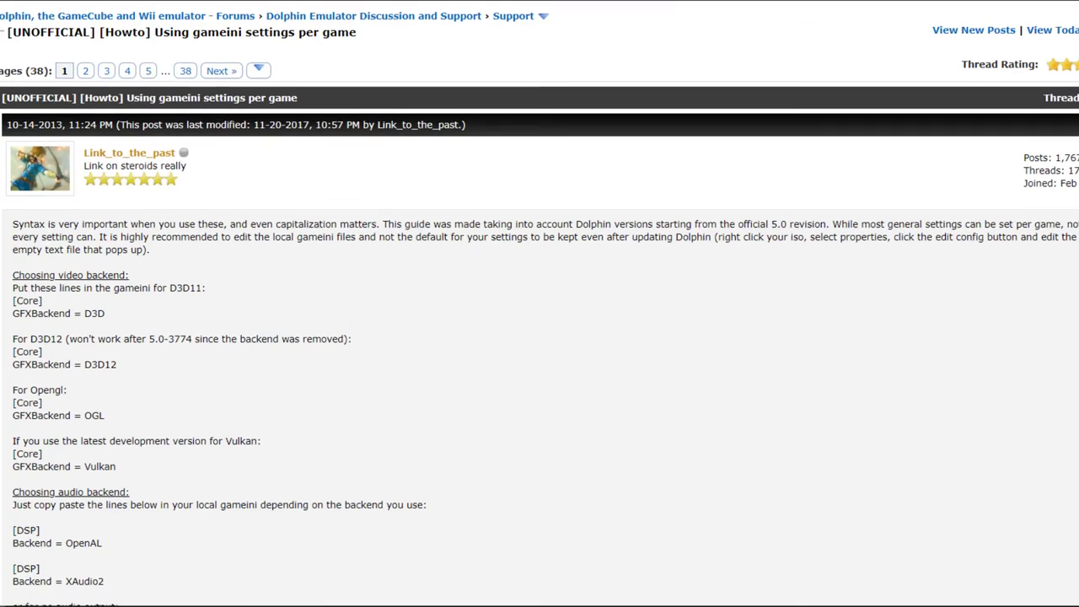
- Scroll the gameini howto post through audio, CPU, framelimit, resolution and video hacks to aspect ratio and VSync
scroll("down", 3)
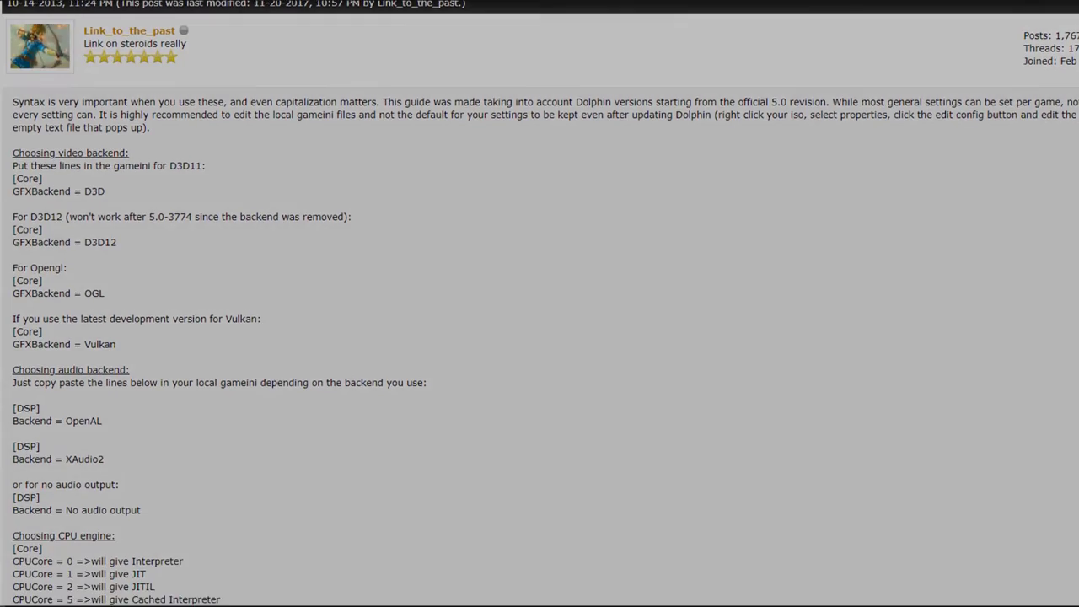
scroll("down", 3)
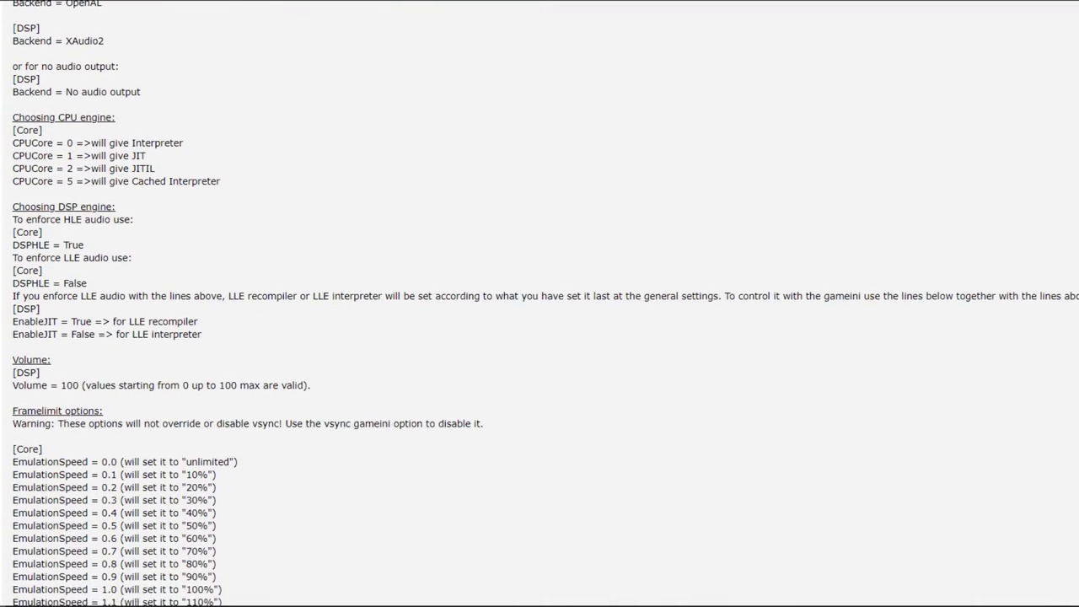
scroll("down", 3)
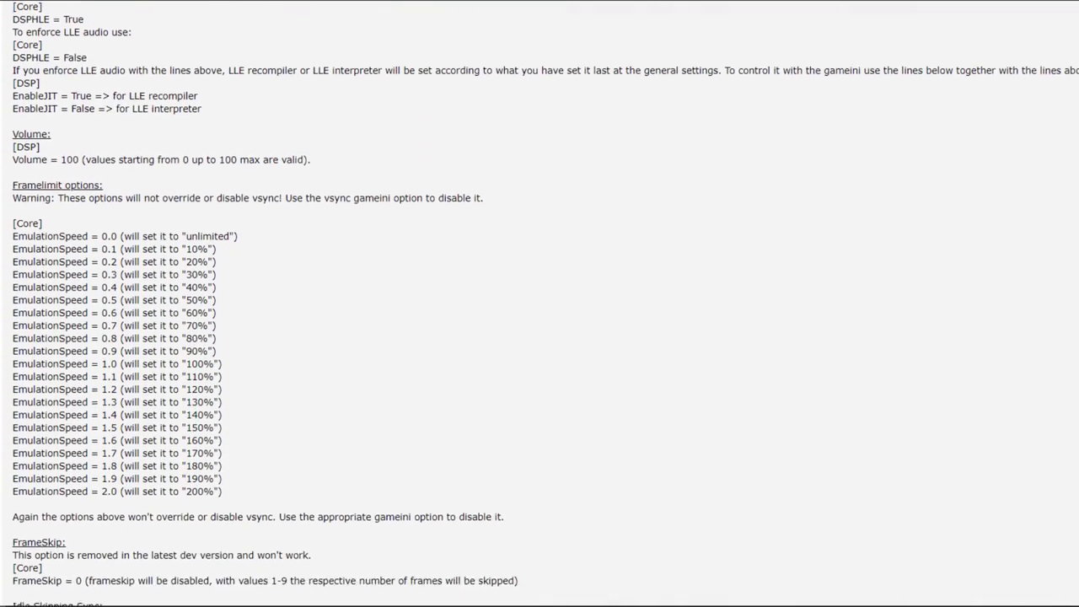
scroll("down", 3)
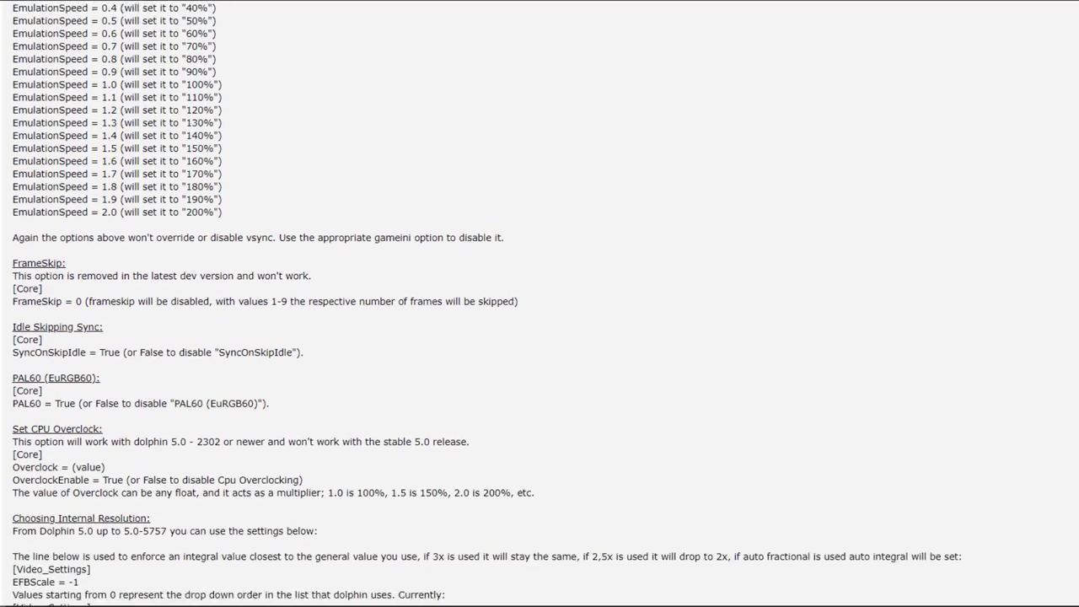
scroll("down", 3)
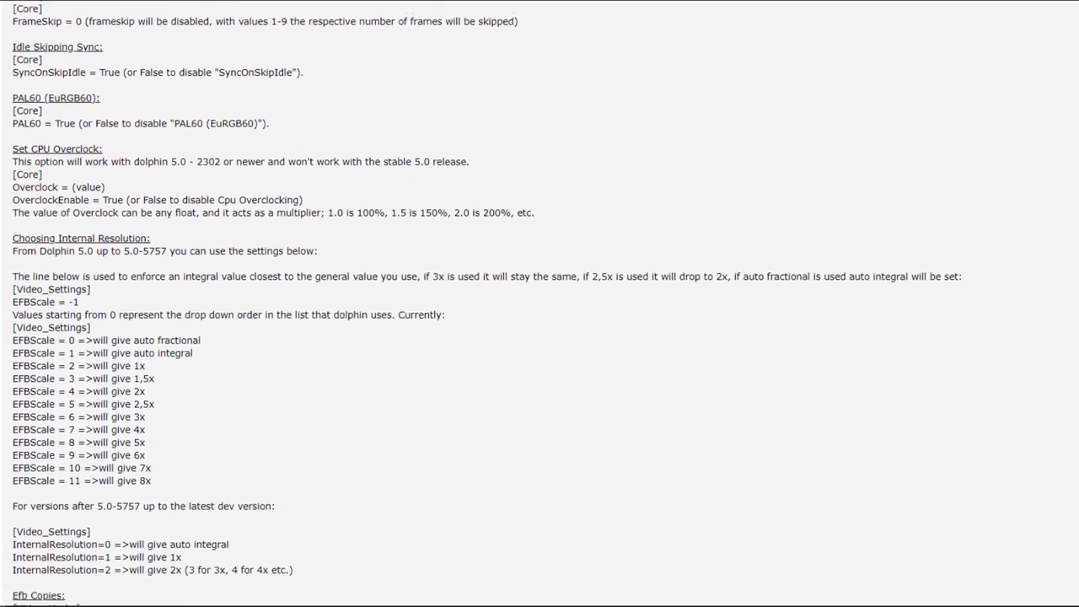
scroll("down", 3)
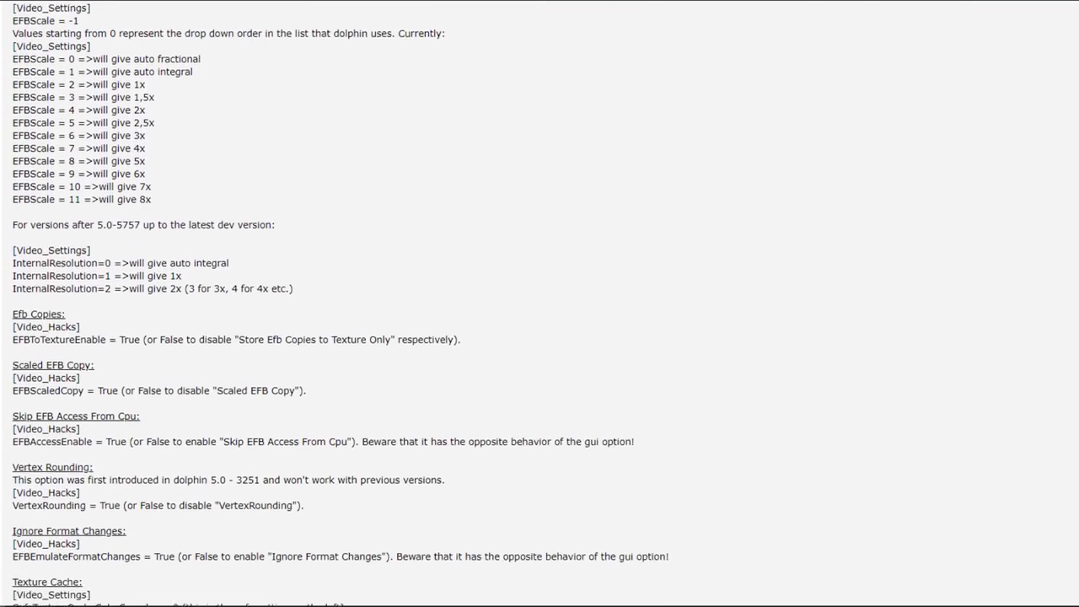
scroll("down", 3)
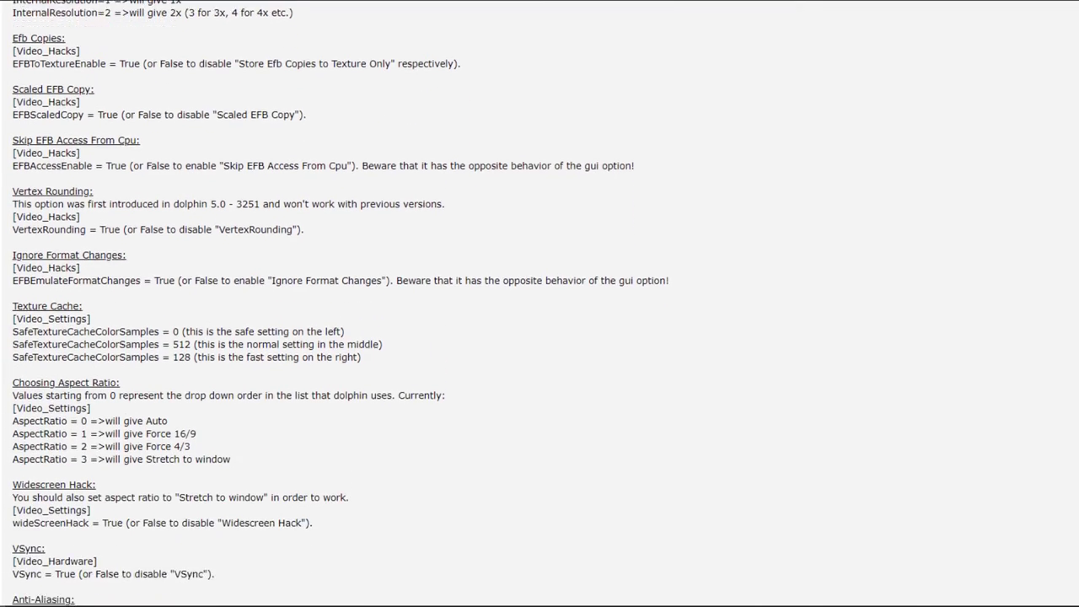